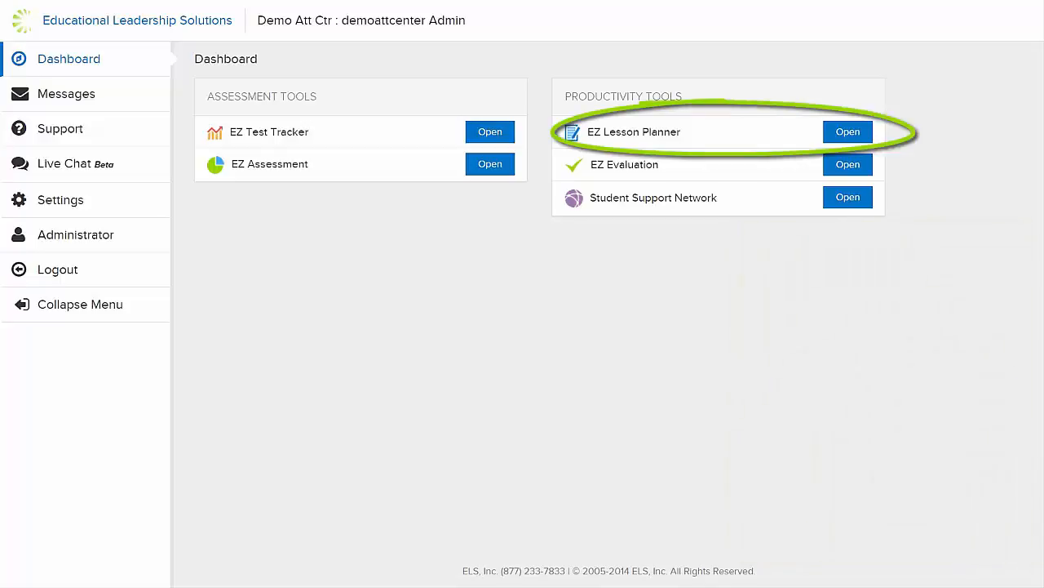
# Launch EZ Lesson Planner from the dashboard's Productivity Tools to reach its empty plans list.
pyautogui.click(849, 131)
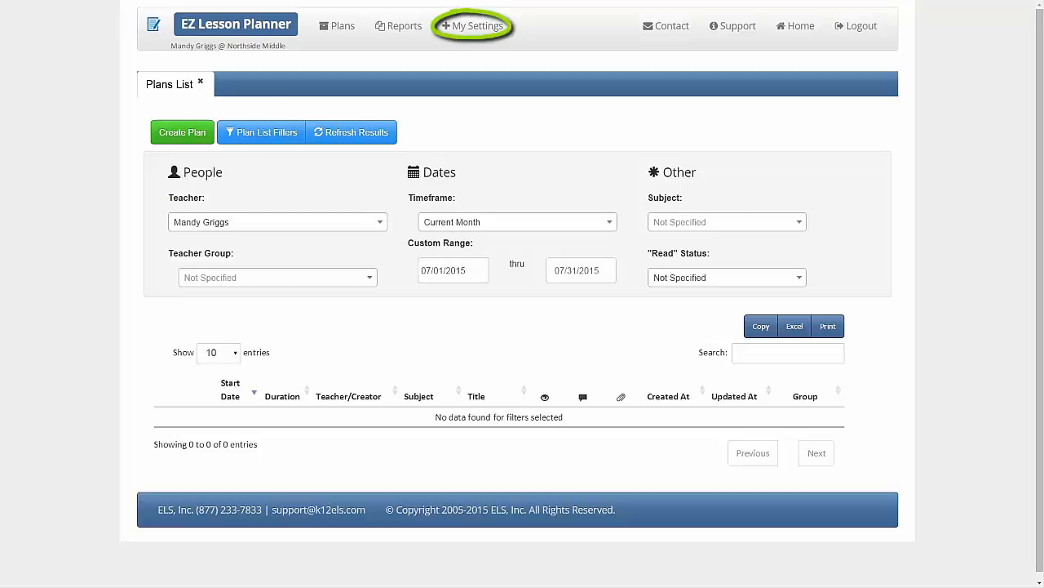
# Show My Settings with the teacher's subjects and expand the Learning Standards sets list.
pyautogui.click(473, 26)
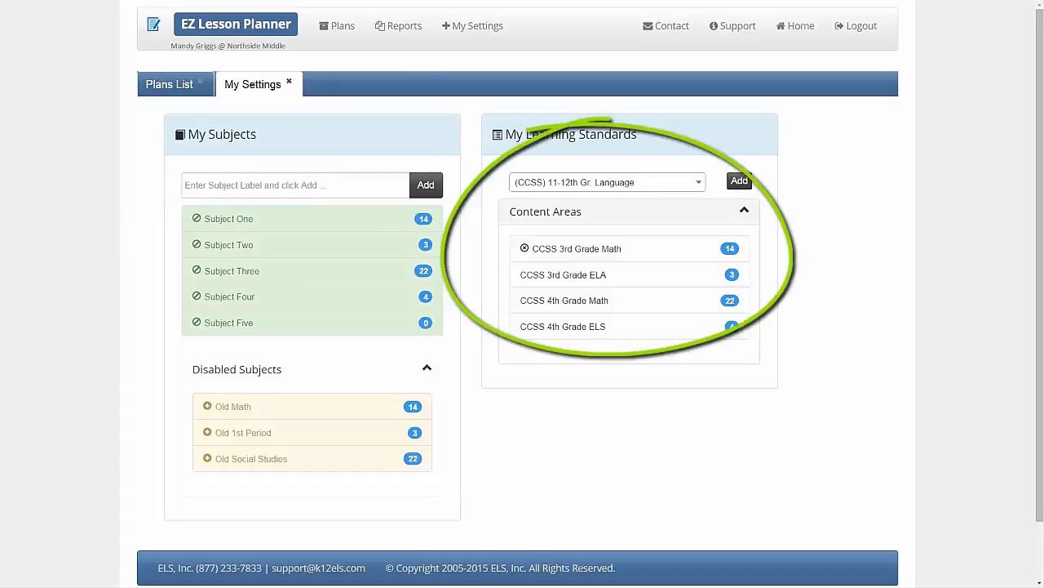
pyautogui.click(607, 183)
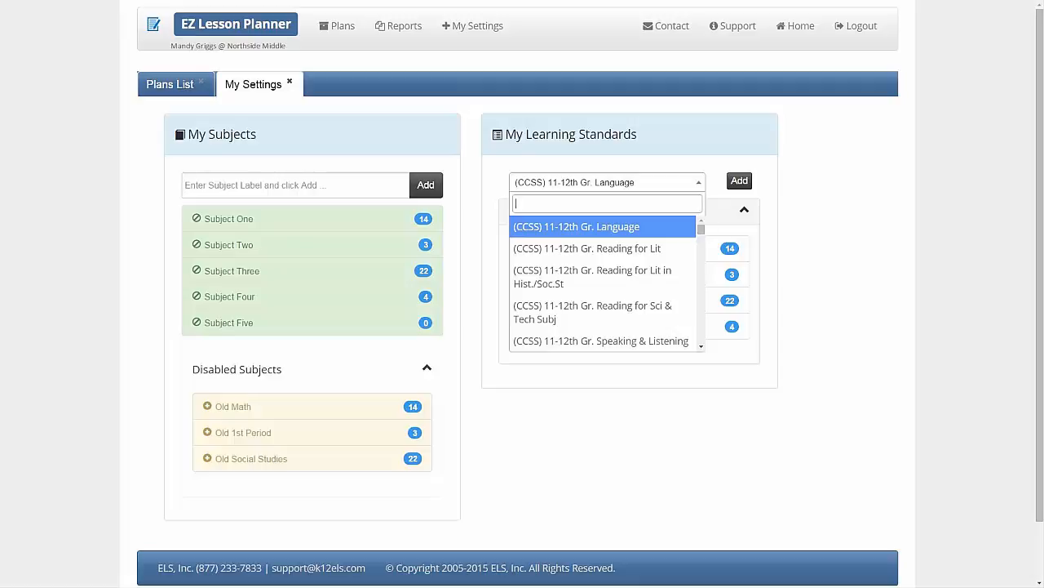
pyautogui.moveTo(343, 26)
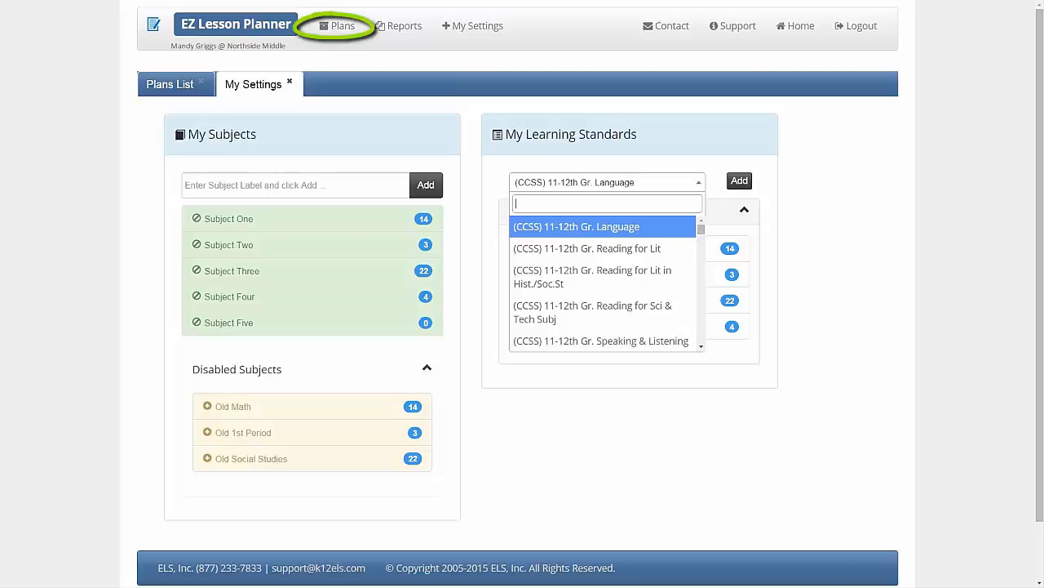
# Return to the Plans list and begin a new blank lesson plan form.
pyautogui.click(341, 26)
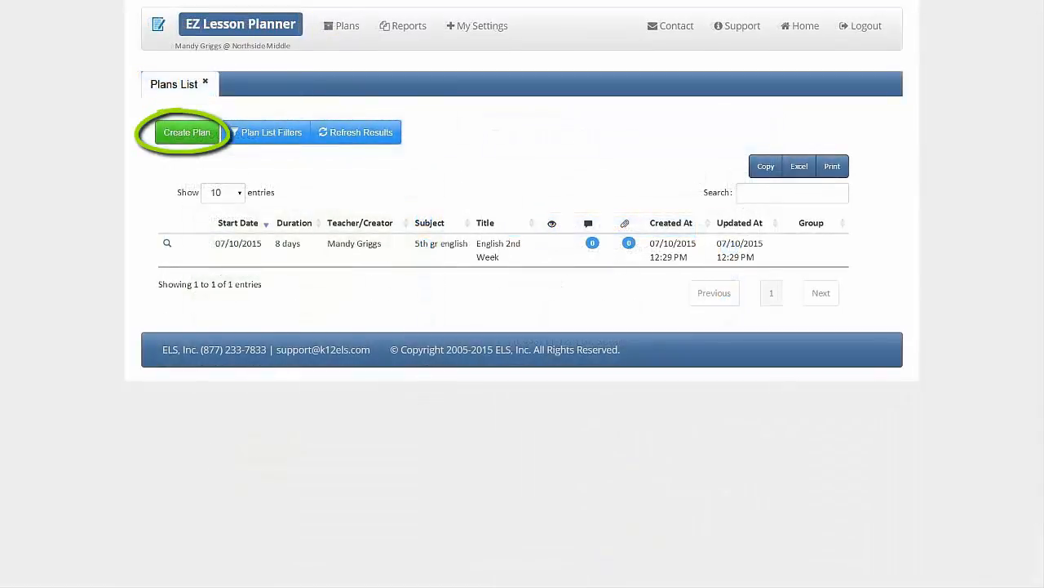
pyautogui.click(186, 131)
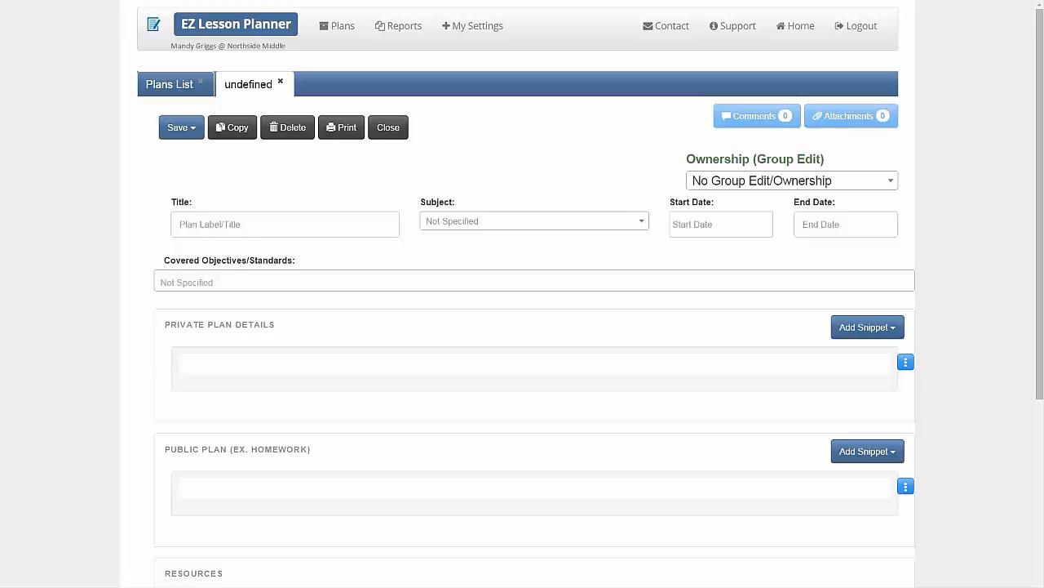
# Discard the unsaved new plan and switch to the Report List with its filters.
pyautogui.click(865, 326)
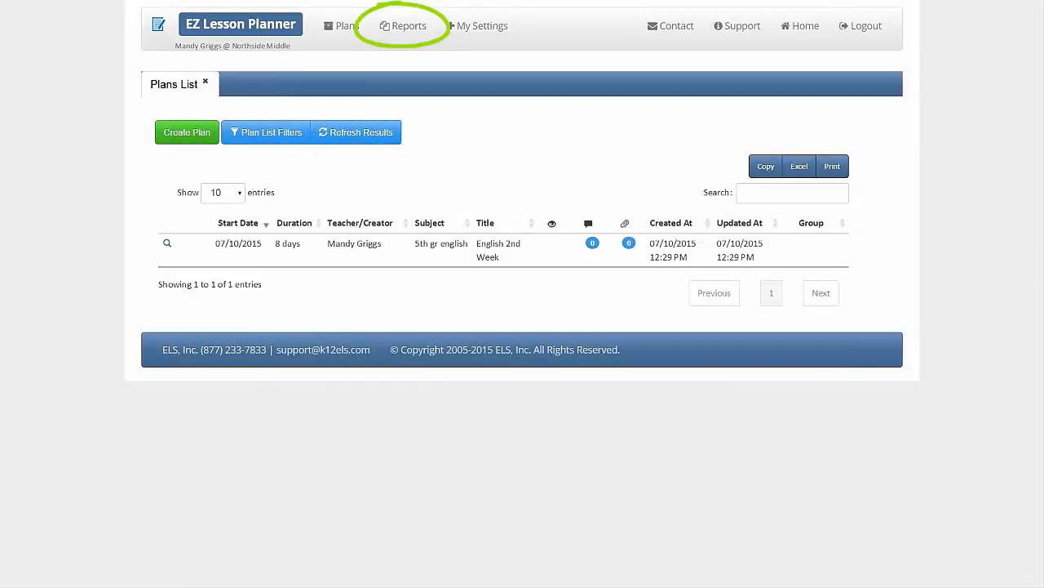
pyautogui.click(403, 26)
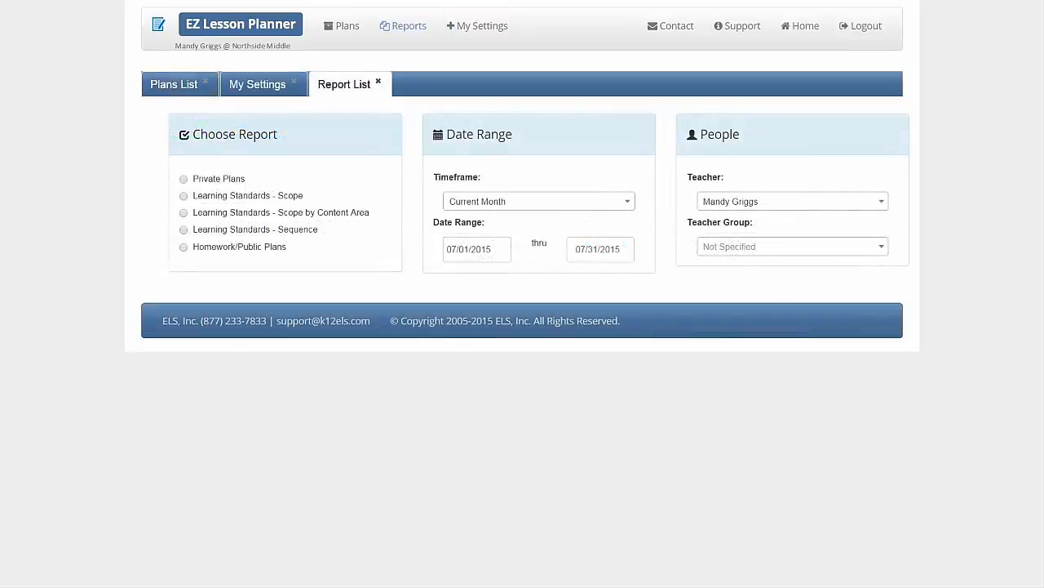